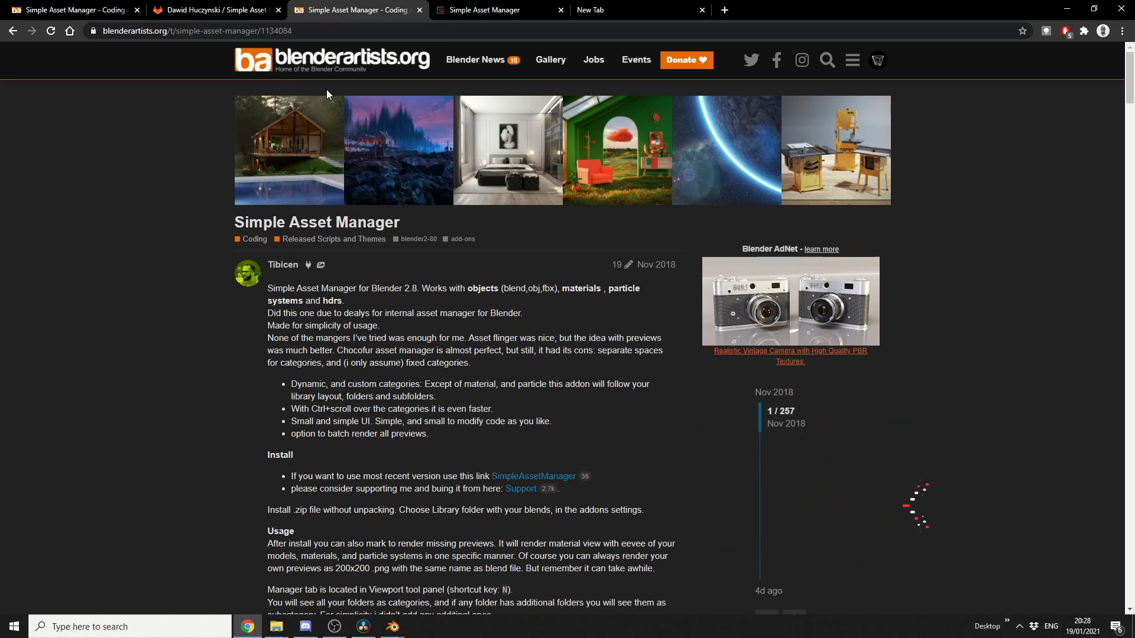
Switch to the Simple Asset Manager GitLab repository tab listing SimpleAssetManager.zip and README
left_click(498, 9)
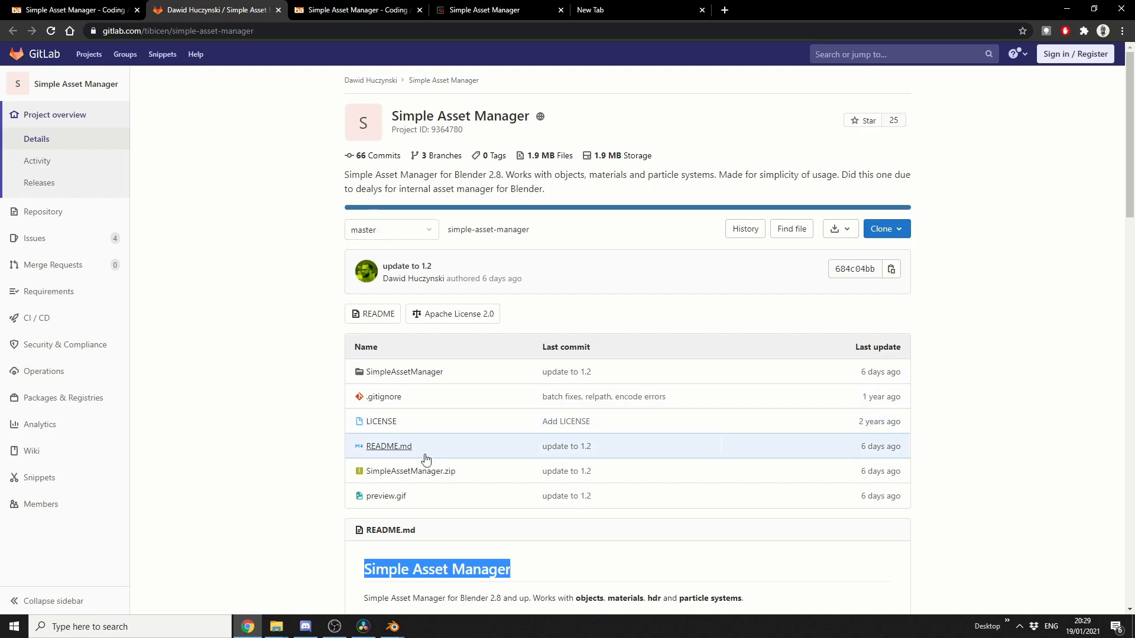
mouse_move(390, 530)
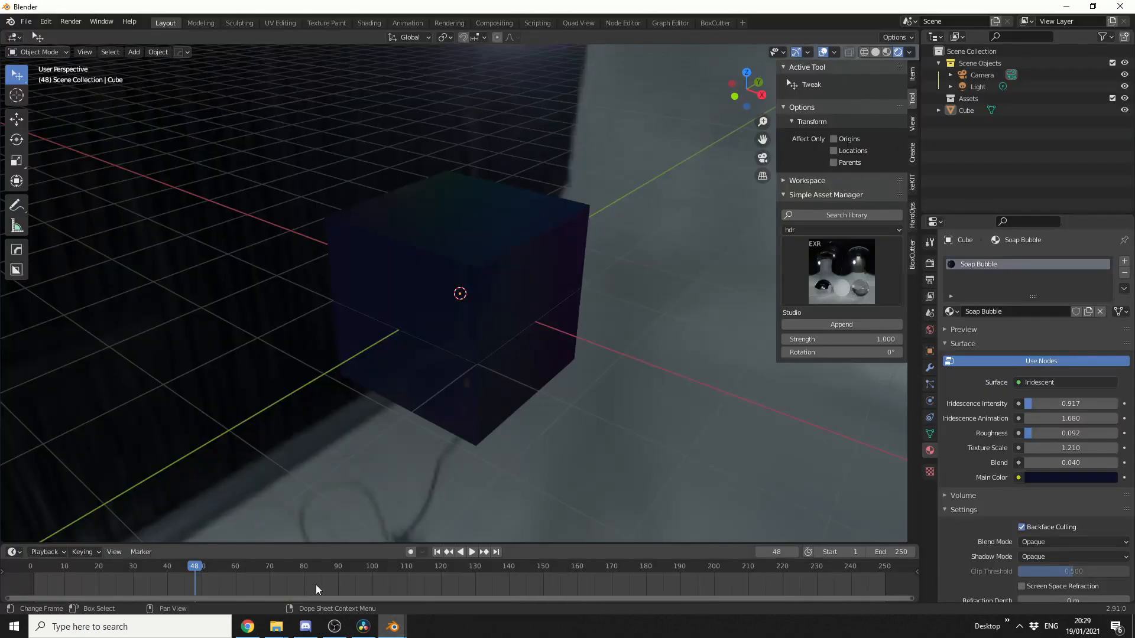
Reach the Preferences showing the Simple Asset Manager add-on 1.2.0 enabled via Edit menu
left_click(45, 22)
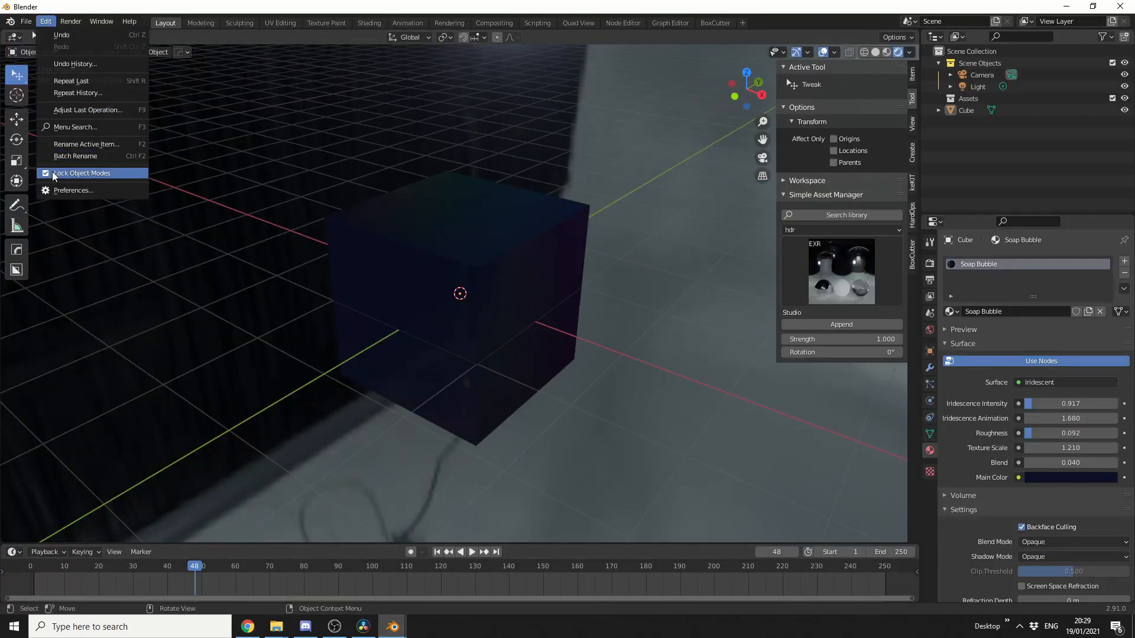
left_click(73, 190)
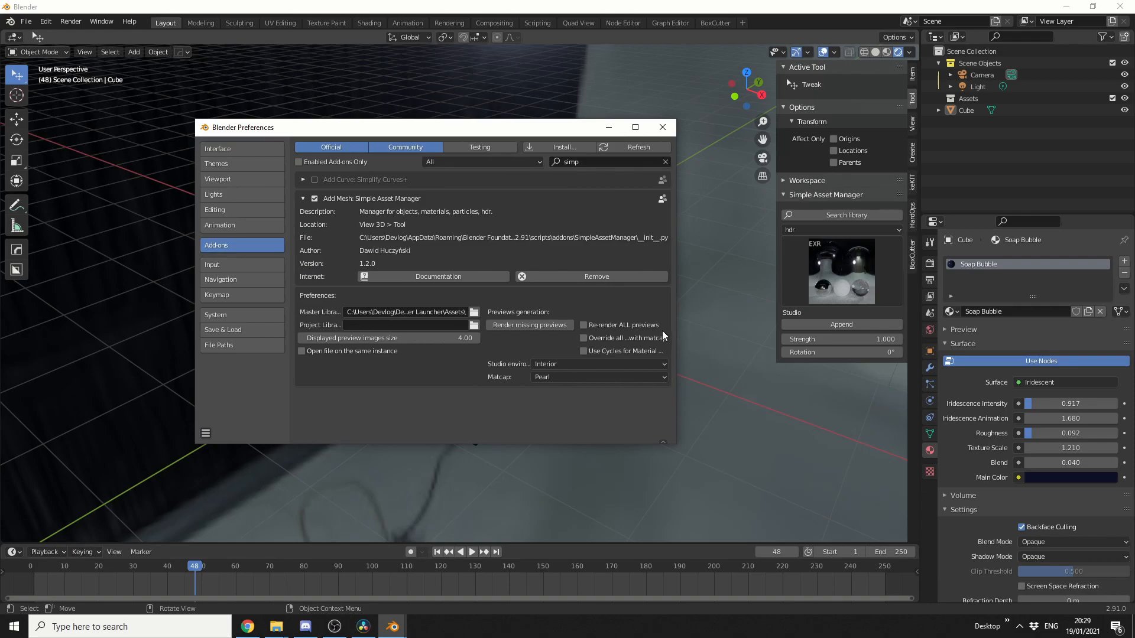
Dismiss the Preferences window to return to the viewport with the HDR studio preview
left_click(661, 127)
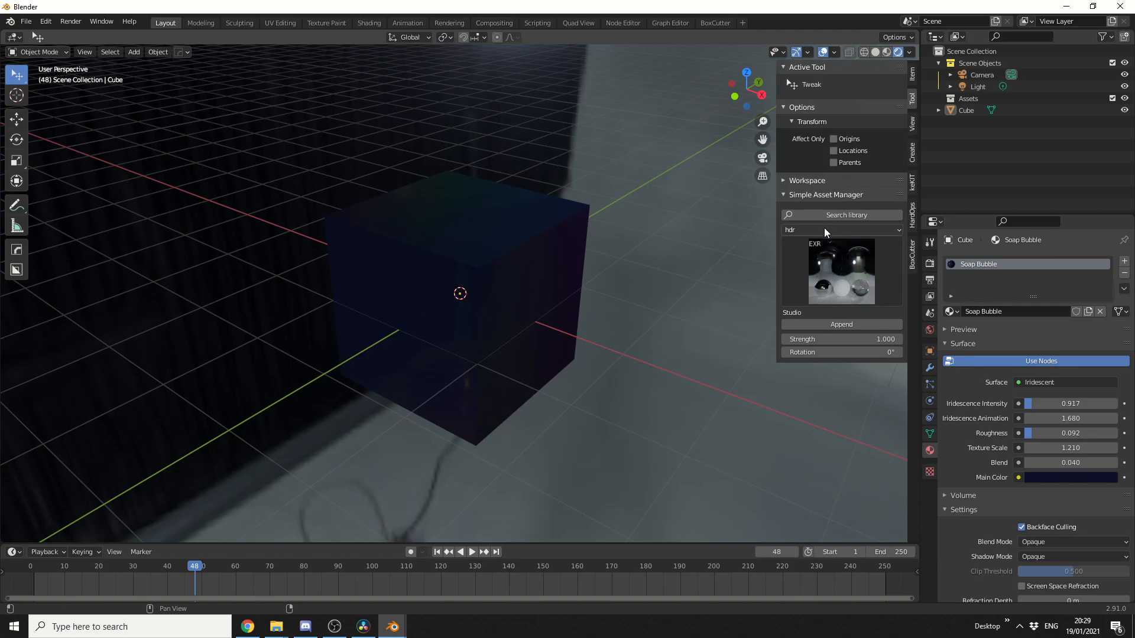
Expand the asset manager category dropdown offering Blends, hdr and materials
left_click(839, 230)
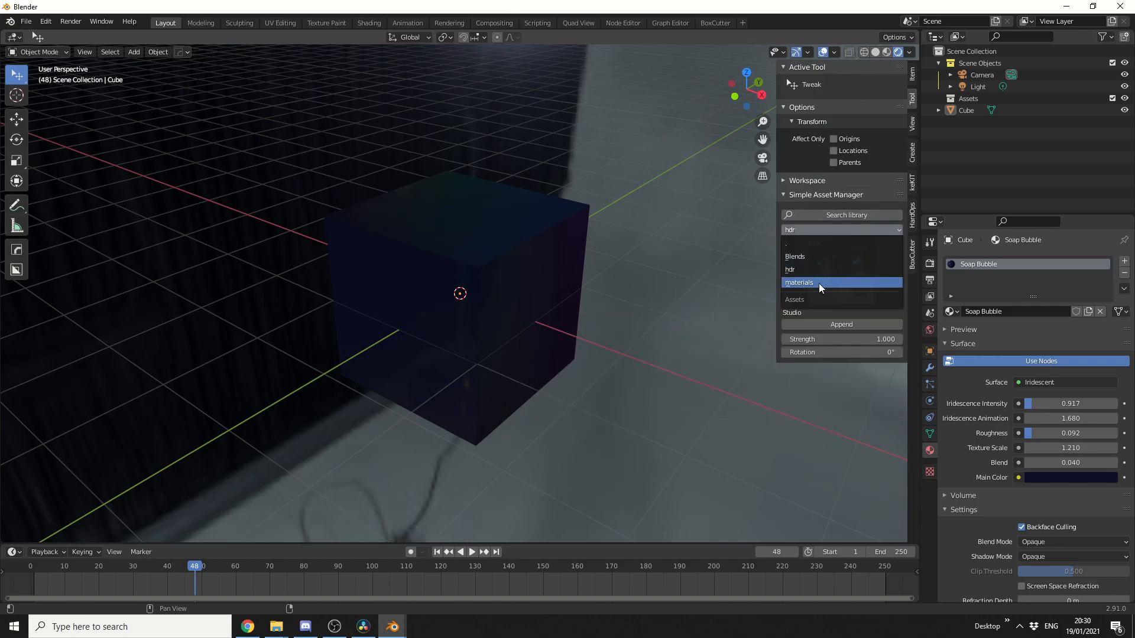
Choose the materials category and add the Iridescent material to the cube
left_click(799, 283)
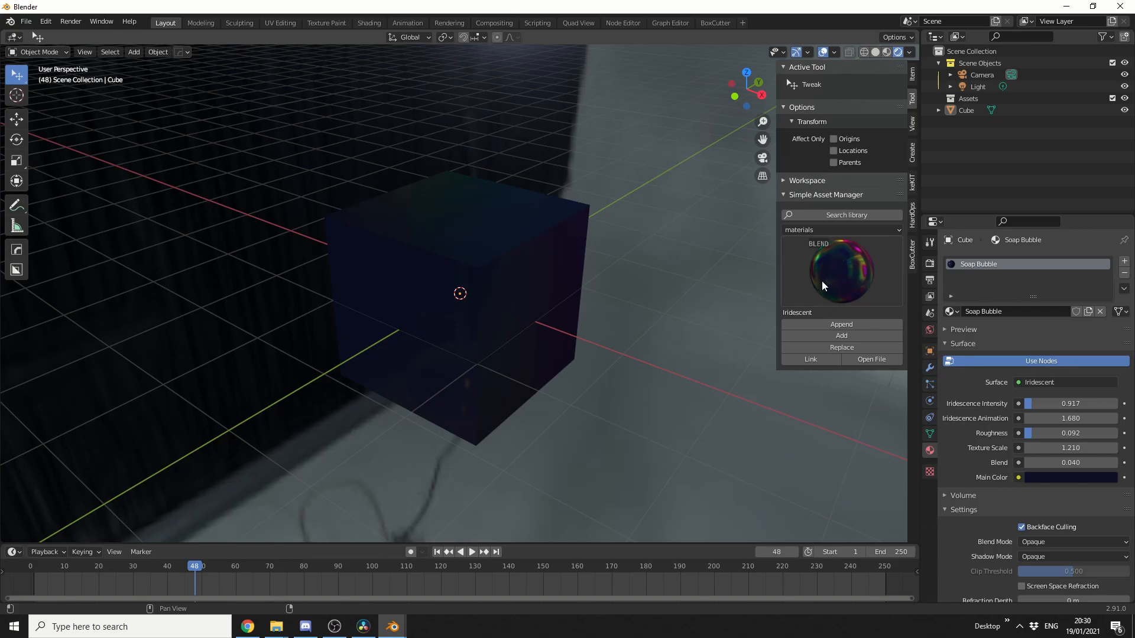
mouse_move(828, 292)
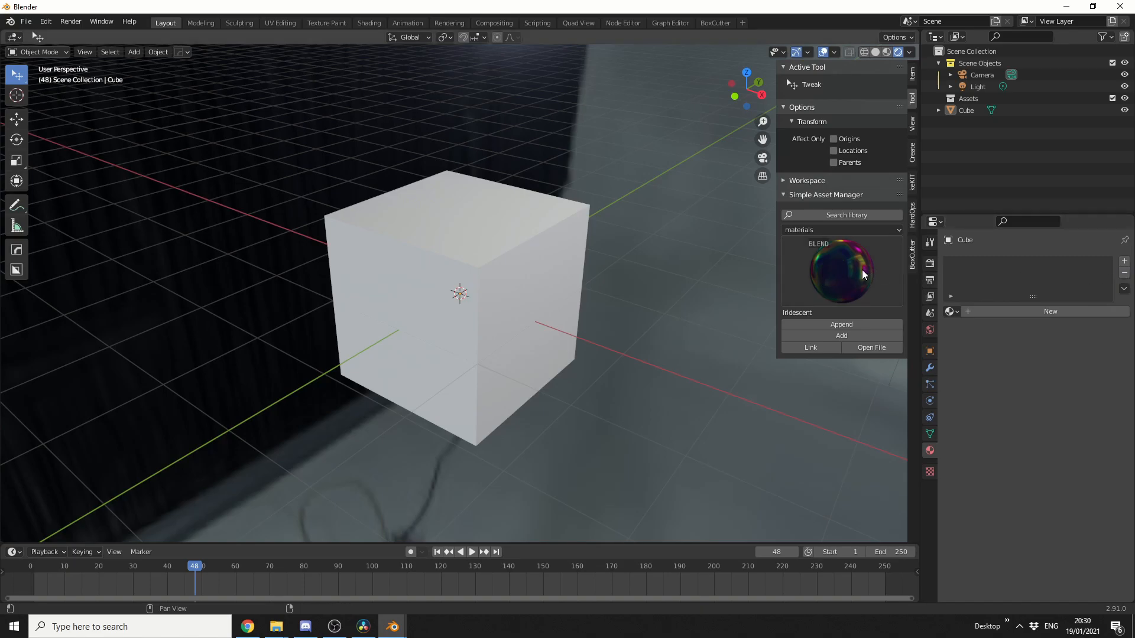
left_click(841, 335)
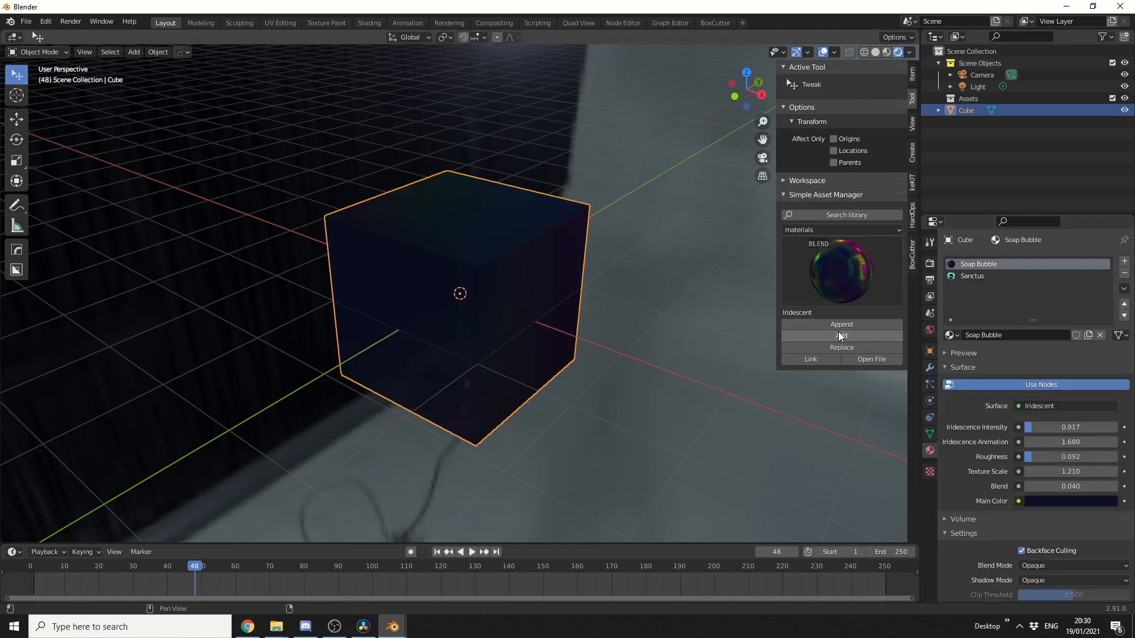
mouse_move(840, 335)
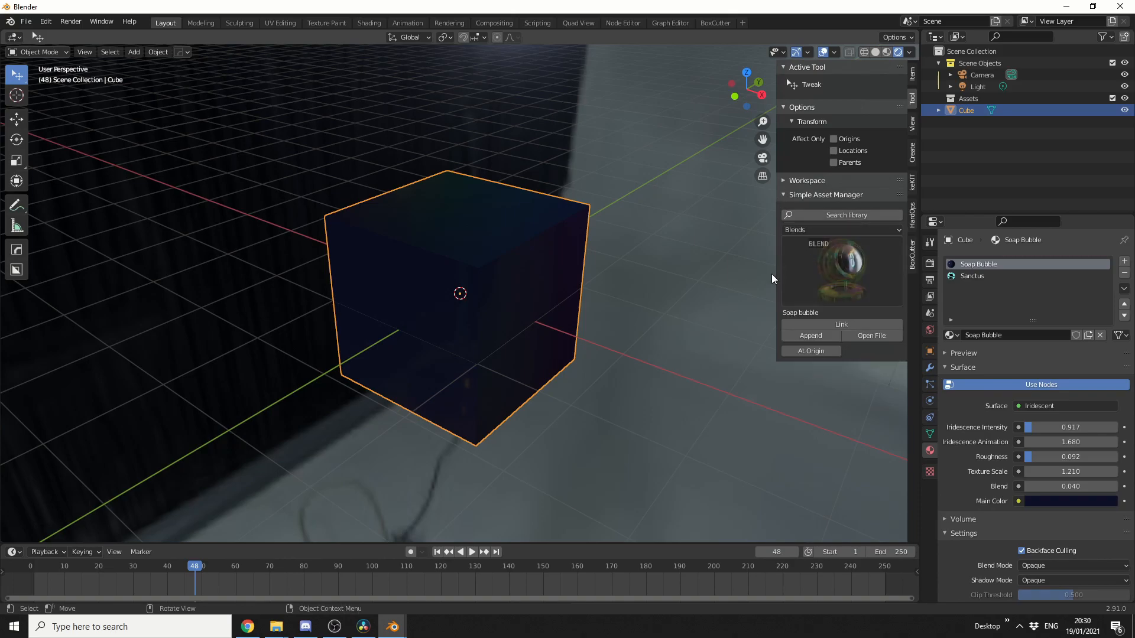
mouse_move(771, 286)
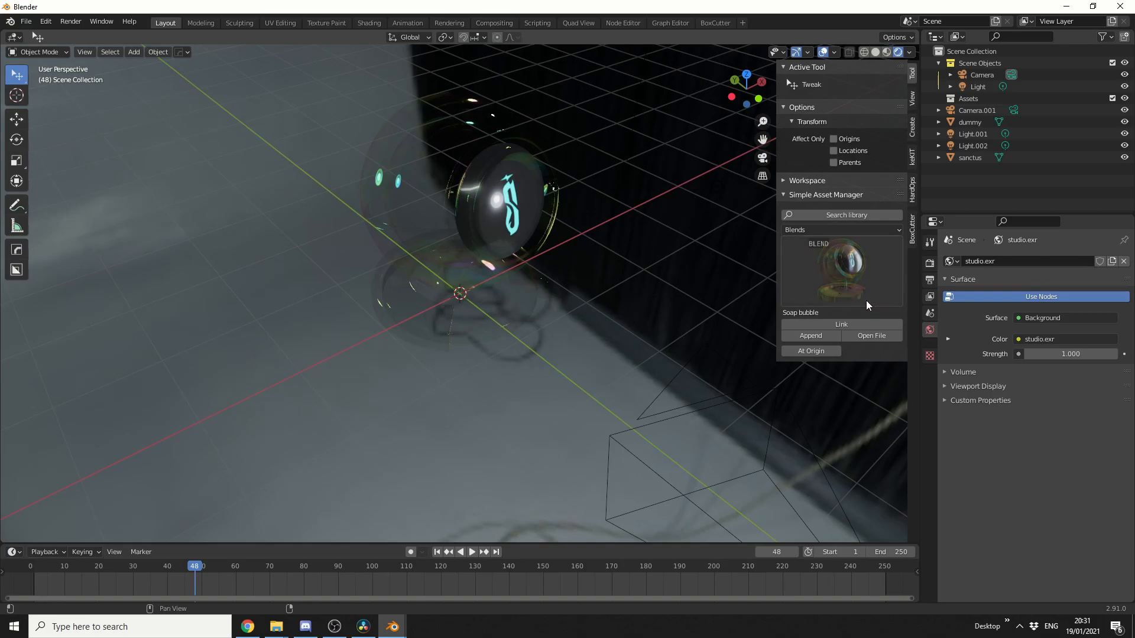
Return to the Preferences on the Simple Asset Manager add-on's library and preview settings
left_click(45, 22)
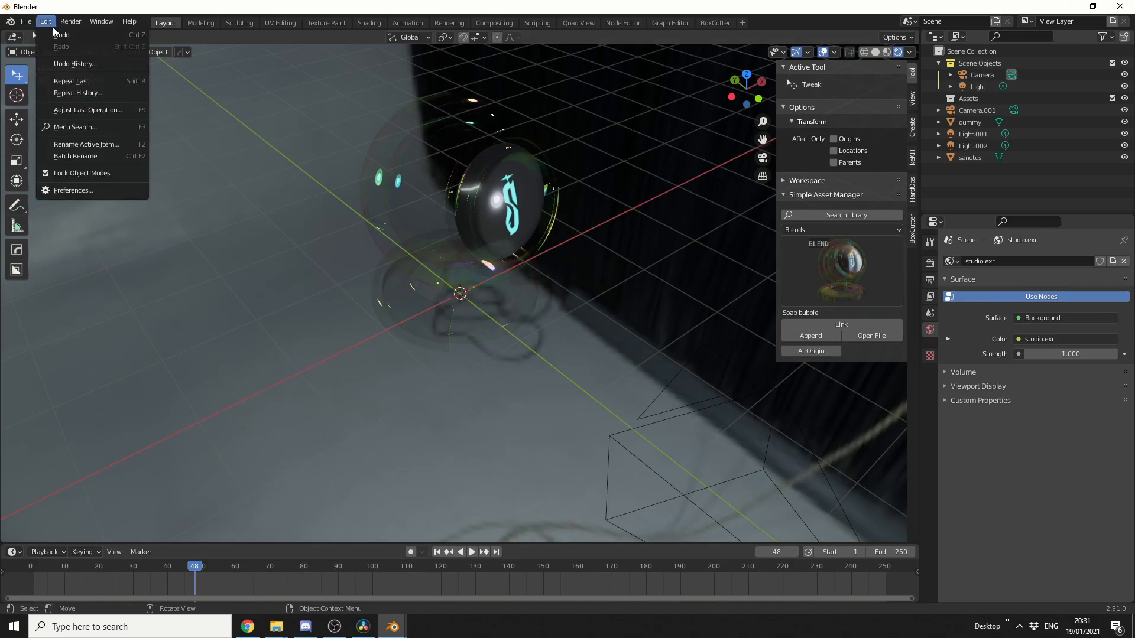
left_click(73, 189)
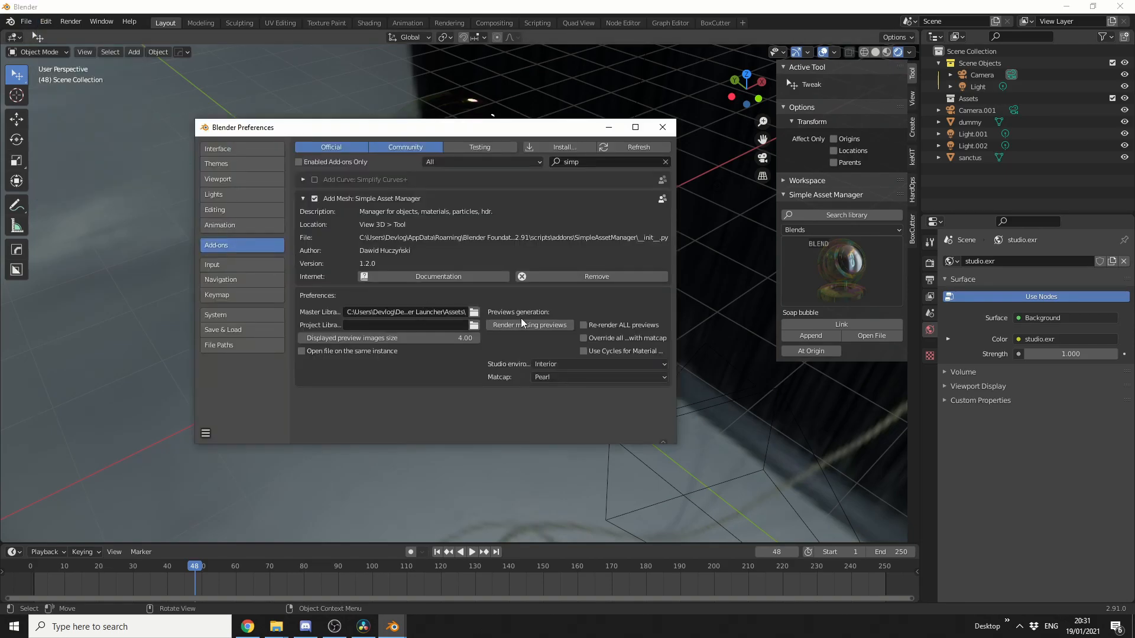
mouse_move(529, 325)
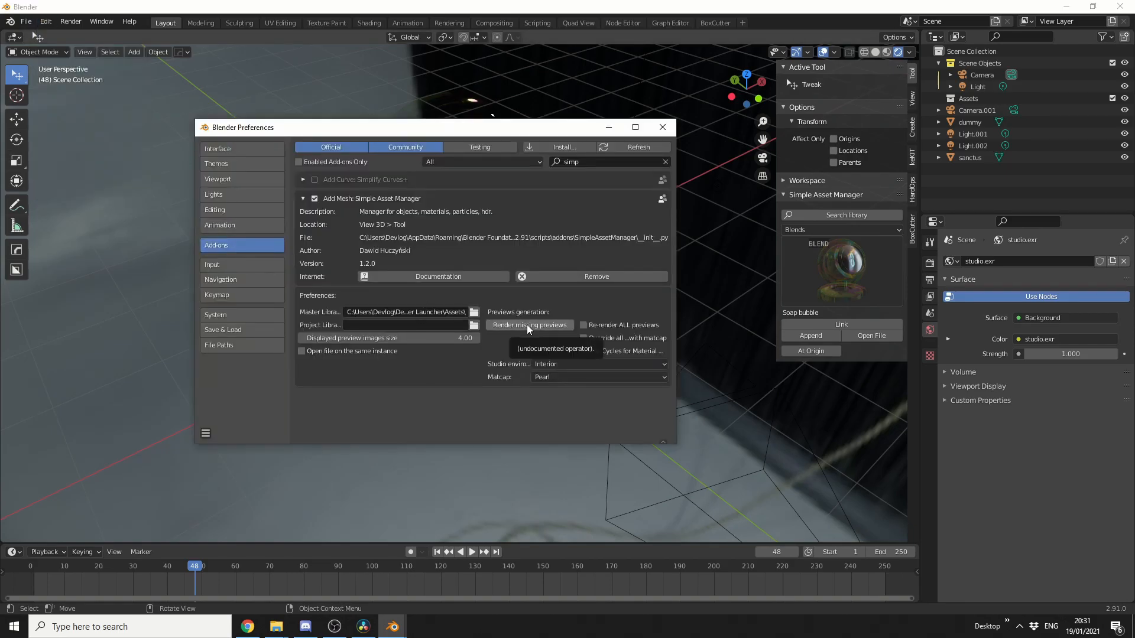